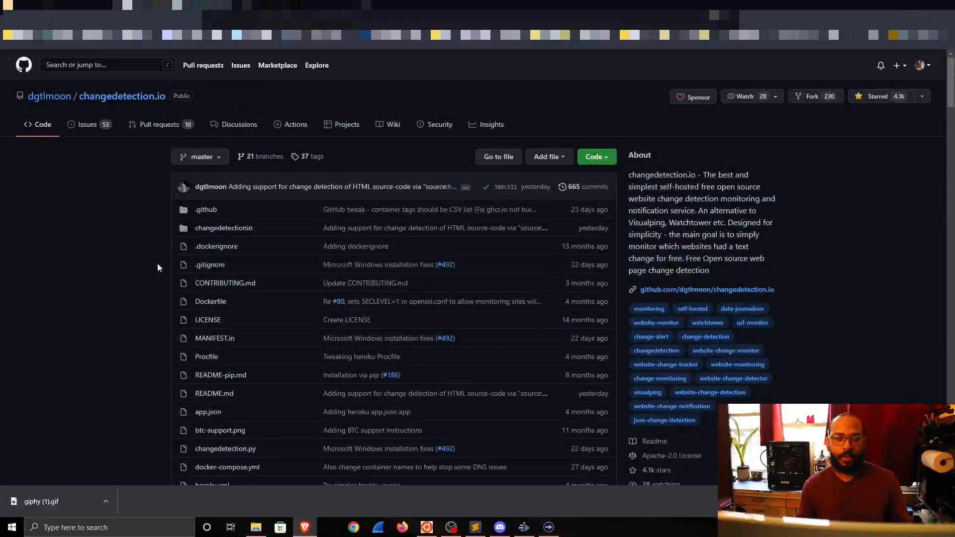
Step: Scroll past the repository file list to the README introduction and dashboard screenshot
{"action": "scroll", "scroll_direction": "down", "scroll_amount": 3}
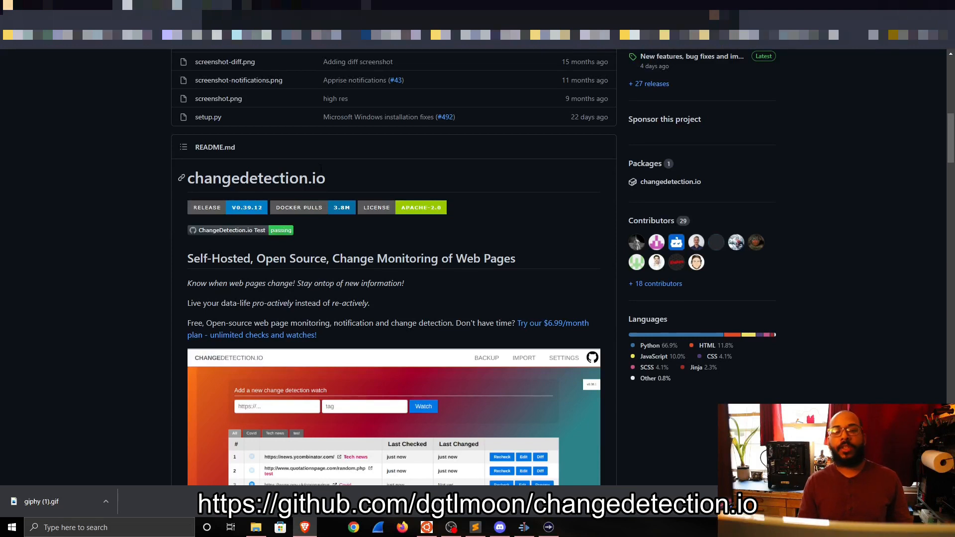
{"action": "scroll", "scroll_direction": "down", "scroll_amount": 3}
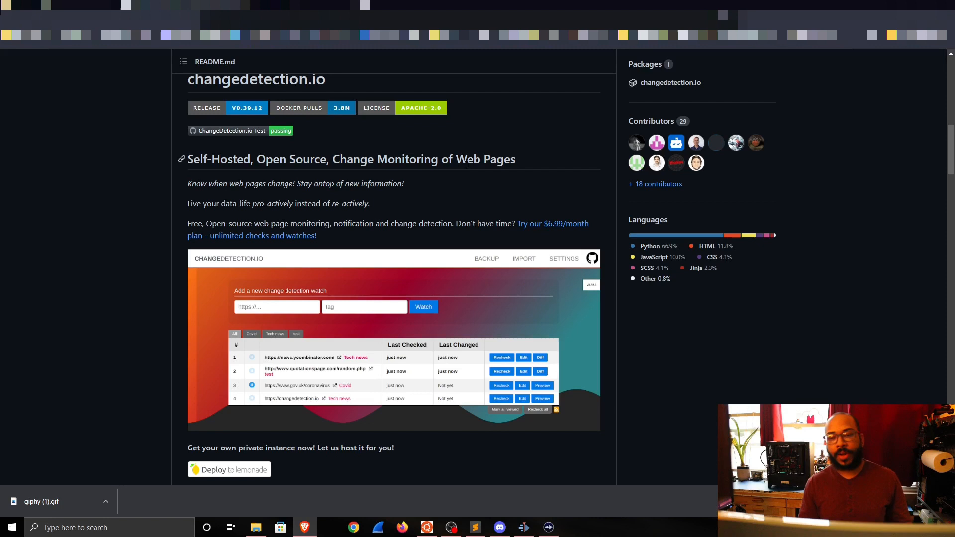
{"action": "mouse_move", "coordinate": [287, 201]}
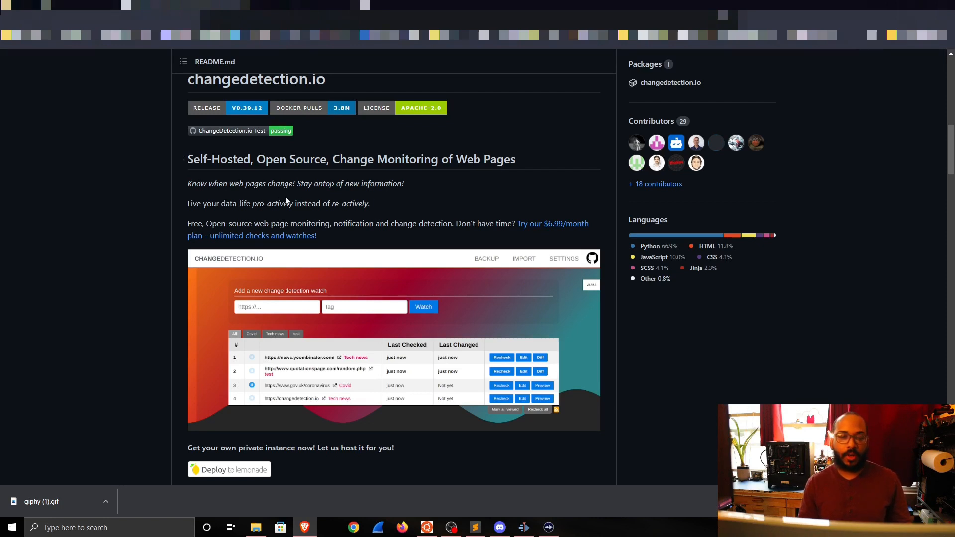
{"action": "mouse_move", "coordinate": [299, 199]}
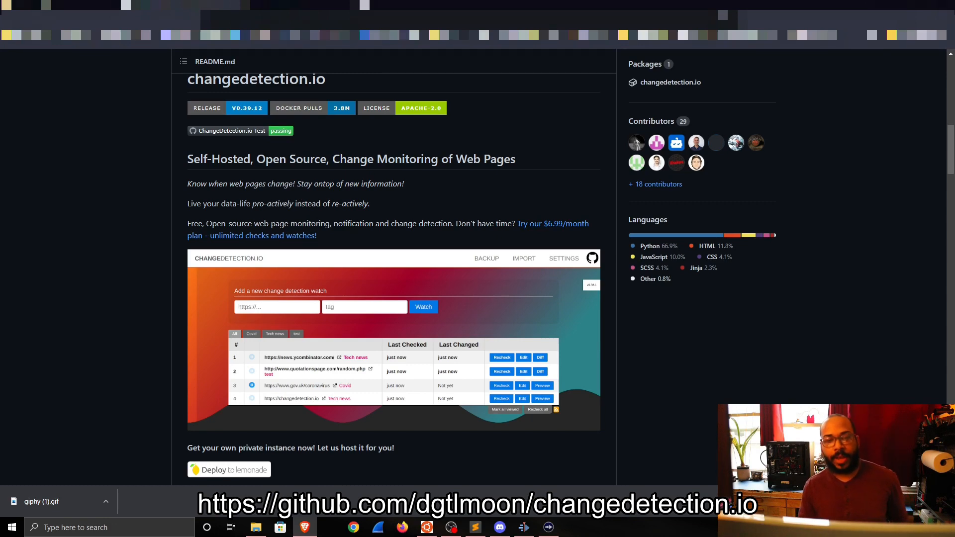
{"action": "scroll", "scroll_direction": "down", "scroll_amount": 3}
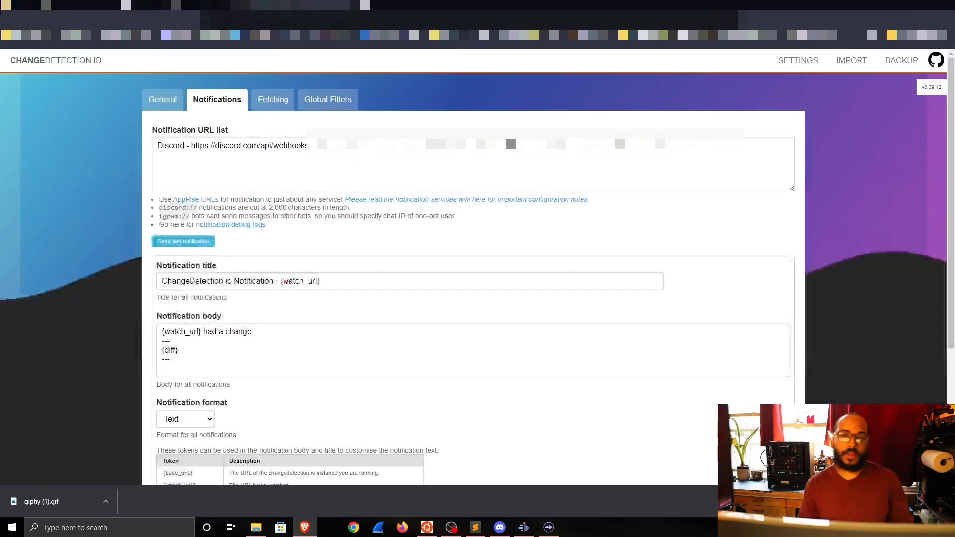
Step: Return from notification settings to the watch list of nine monitored sites via the logo
{"action": "left_click", "coordinate": [163, 99]}
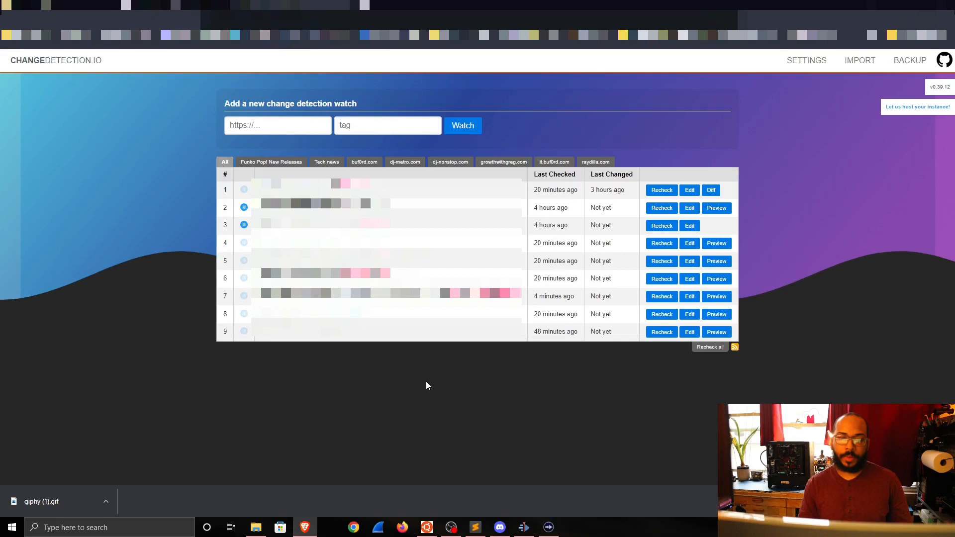
{"action": "mouse_move", "coordinate": [441, 375]}
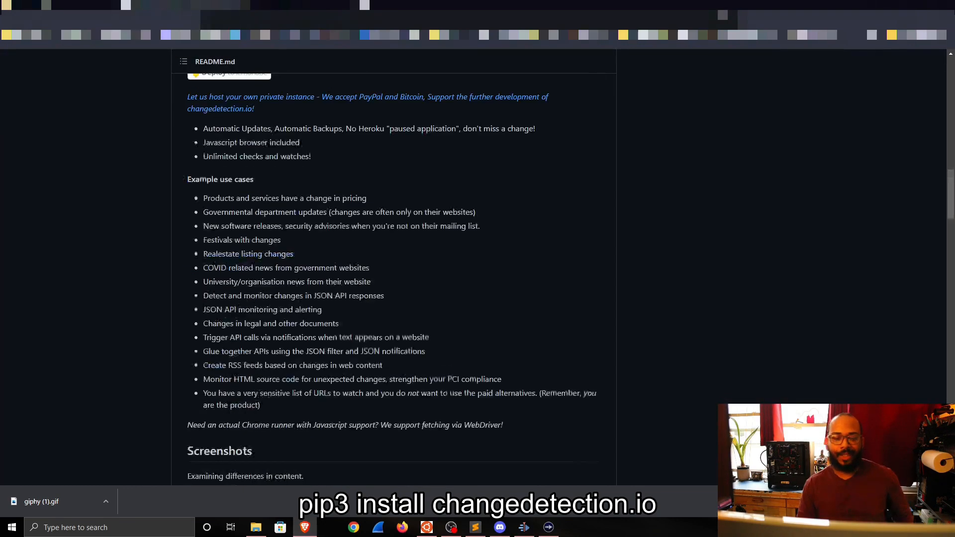
Step: Scroll to the README's end, then back to the Python Pip installation commands
{"action": "scroll", "scroll_direction": "down", "scroll_amount": 3}
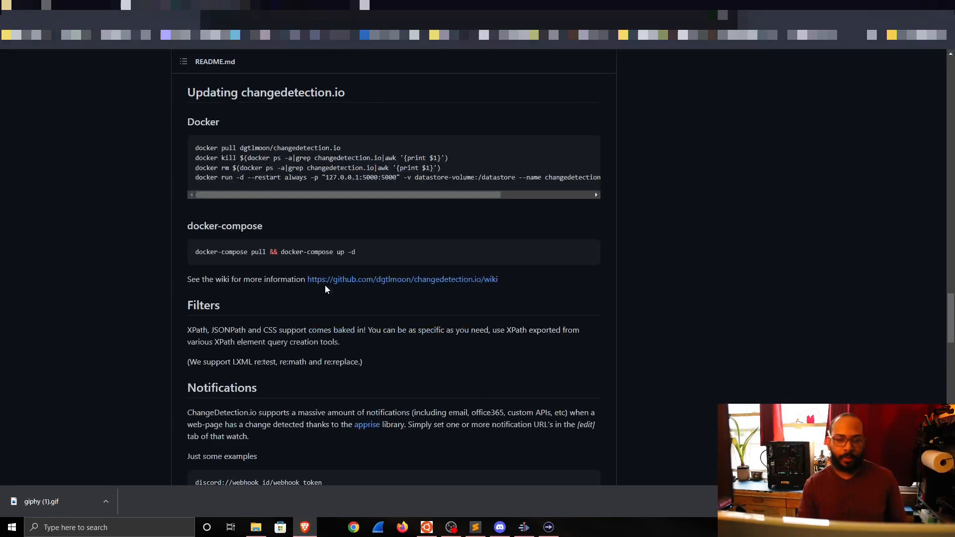
{"action": "scroll", "scroll_direction": "down", "scroll_amount": 3}
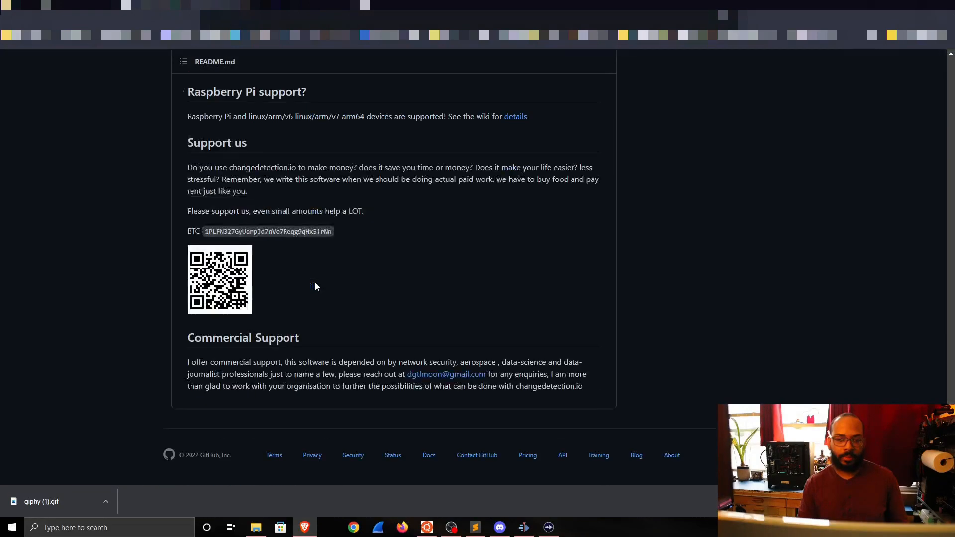
{"action": "scroll", "scroll_direction": "up", "scroll_amount": 3}
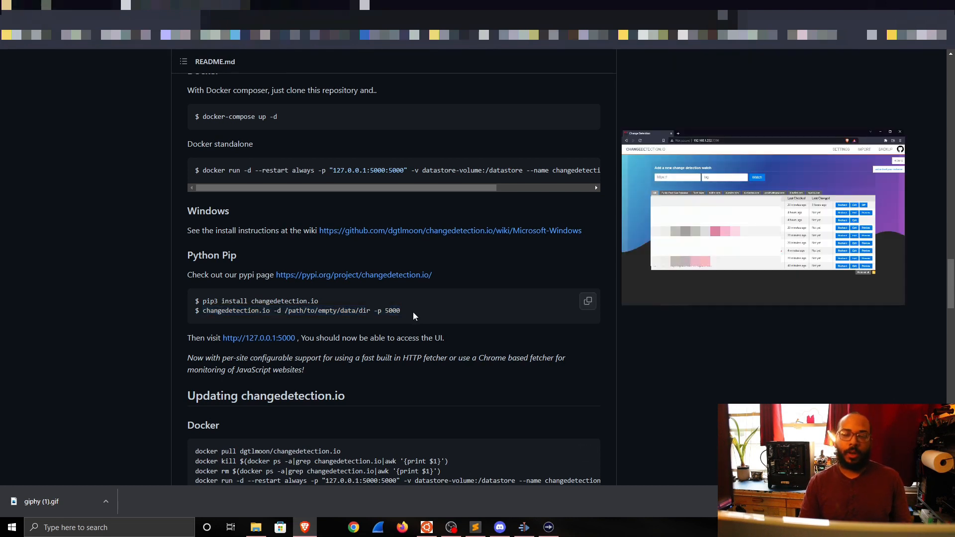
Step: Scroll back to the top of the README showing its title, badges and dashboard screenshot
{"action": "left_click_drag", "start_coordinate": [374, 310], "coordinate": [401, 311]}
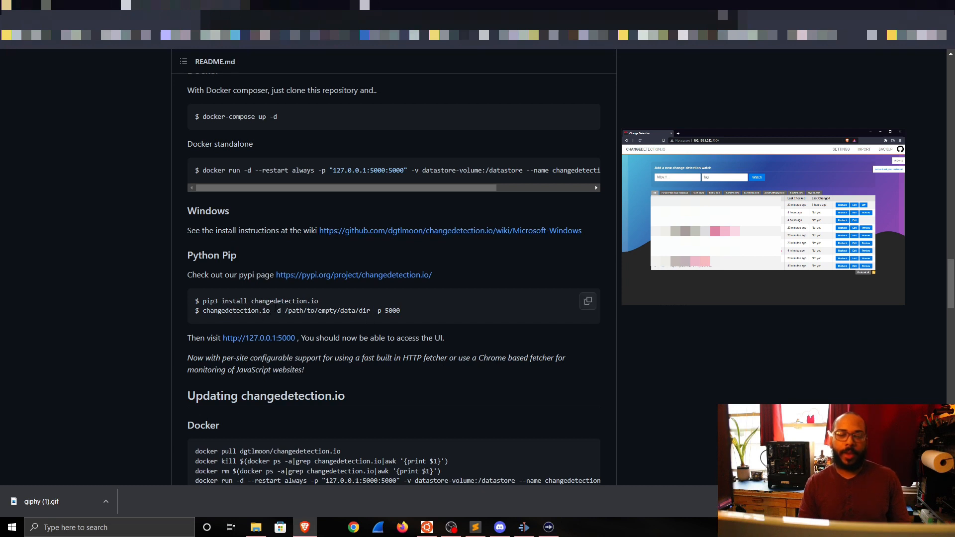
{"action": "left_click_drag", "start_coordinate": [276, 310], "coordinate": [370, 311]}
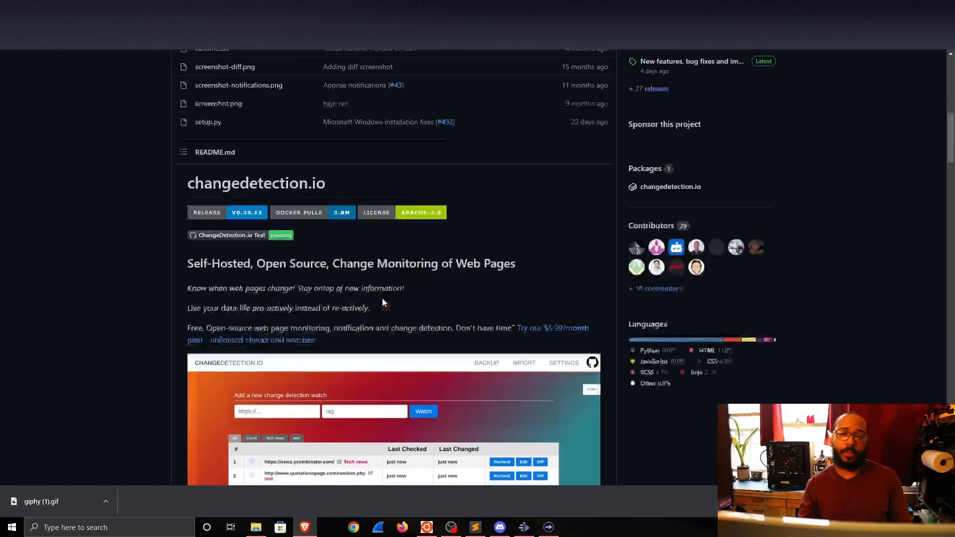
{"action": "scroll", "scroll_direction": "down", "scroll_amount": 3}
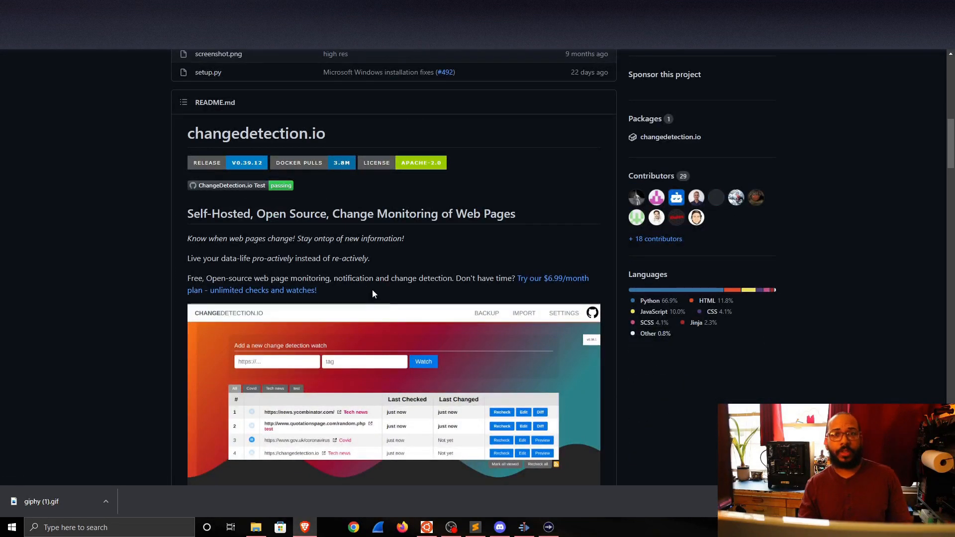
{"action": "mouse_move", "coordinate": [378, 271]}
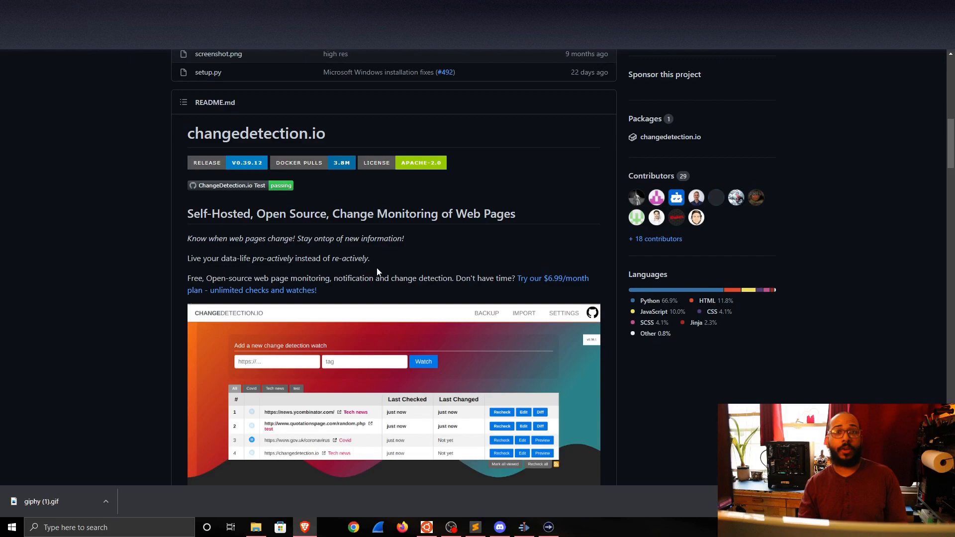
{"action": "scroll", "scroll_direction": "down", "scroll_amount": 3}
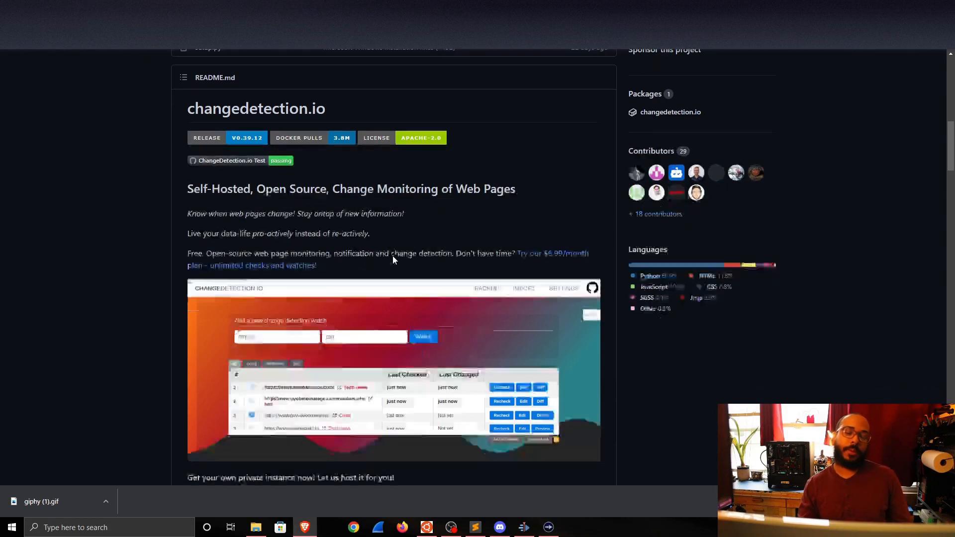